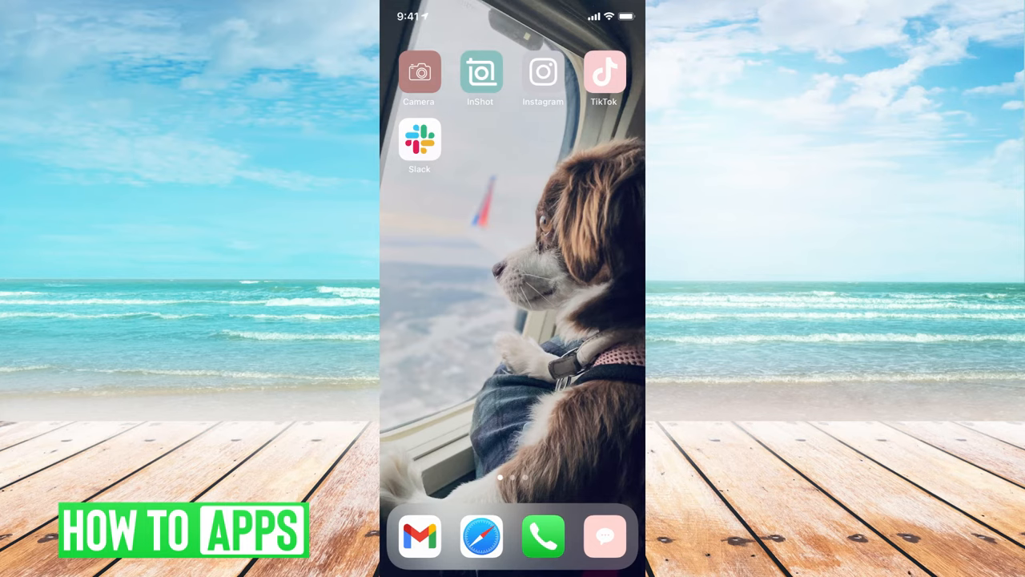
# - Launch TikTok from the iOS home screen to reach the camera
pyautogui.click(604, 72)
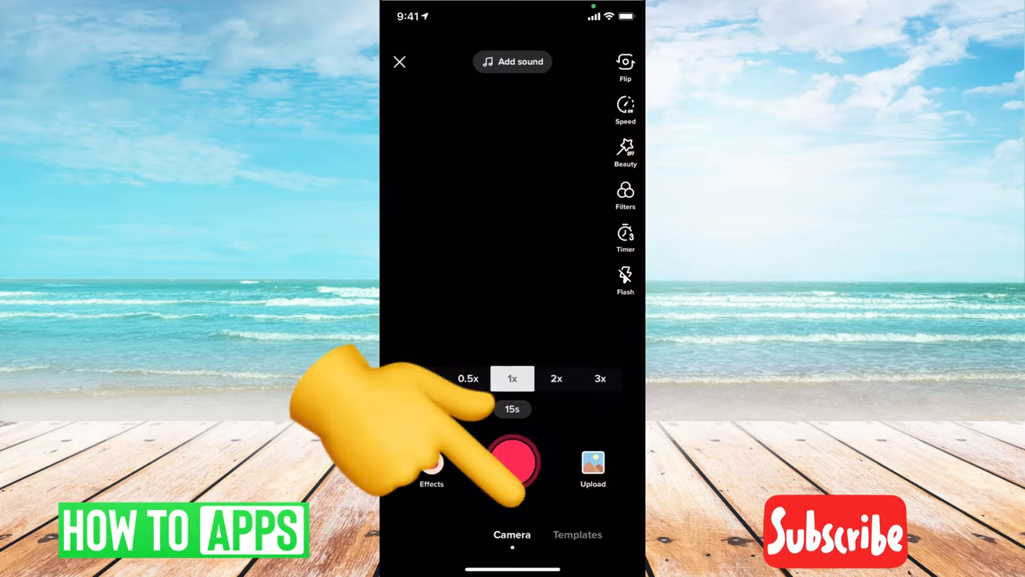
# - Upload the 00:53 video from the phone's Videos library into the editor
pyautogui.click(592, 464)
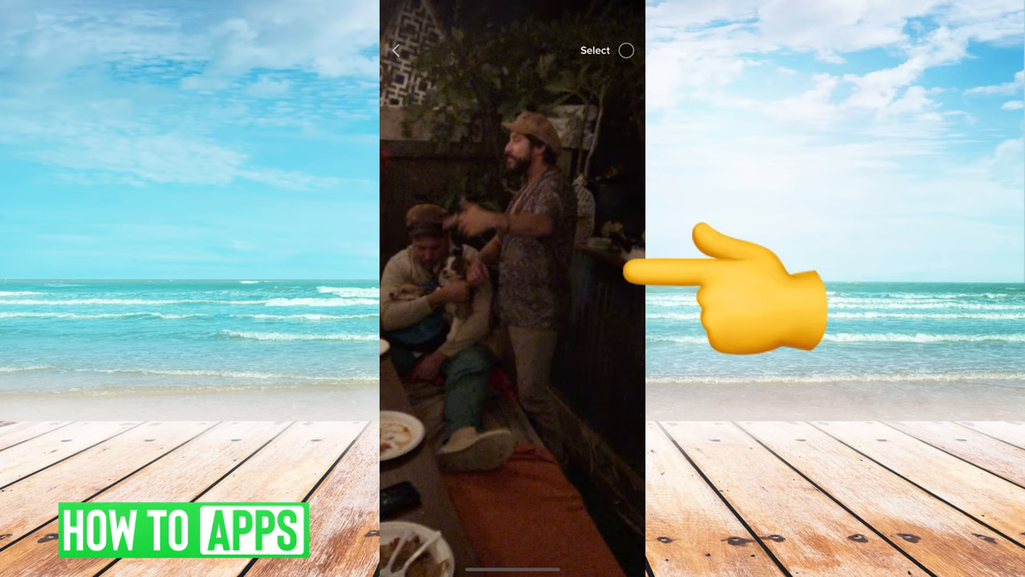
pyautogui.click(630, 50)
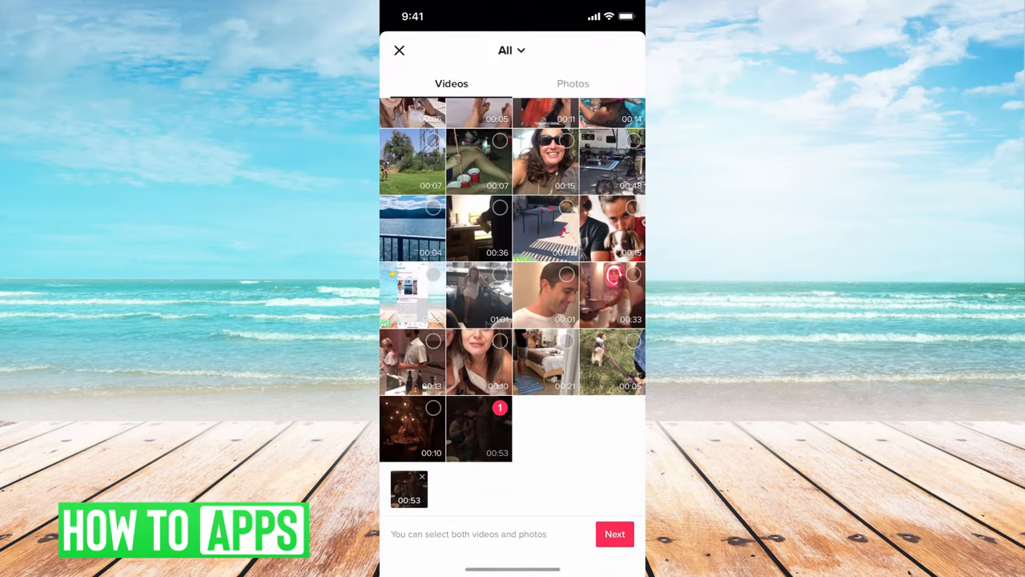
pyautogui.click(615, 533)
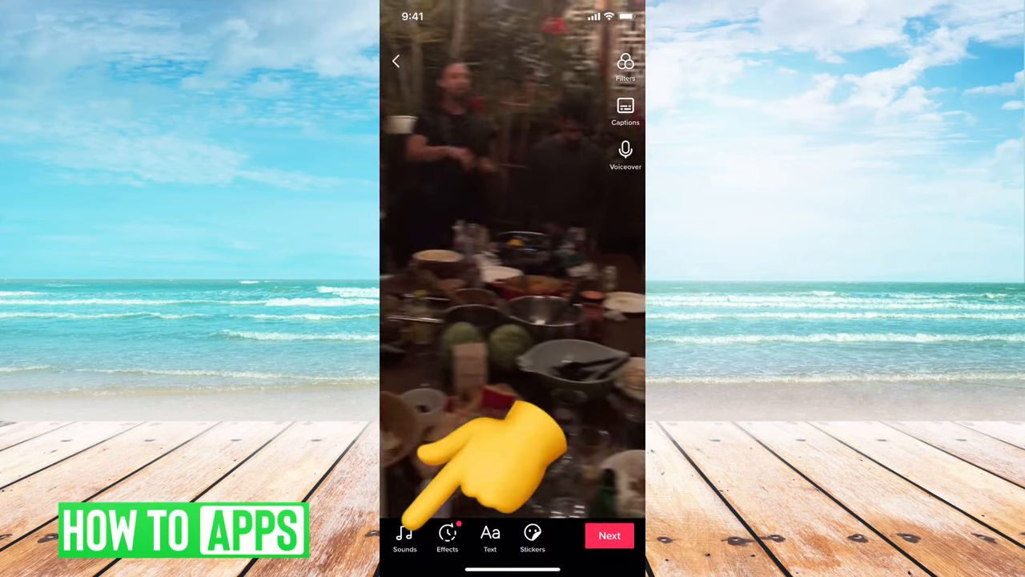
# - Set the Added sound volume to 0% and continue to the post screen
pyautogui.click(404, 537)
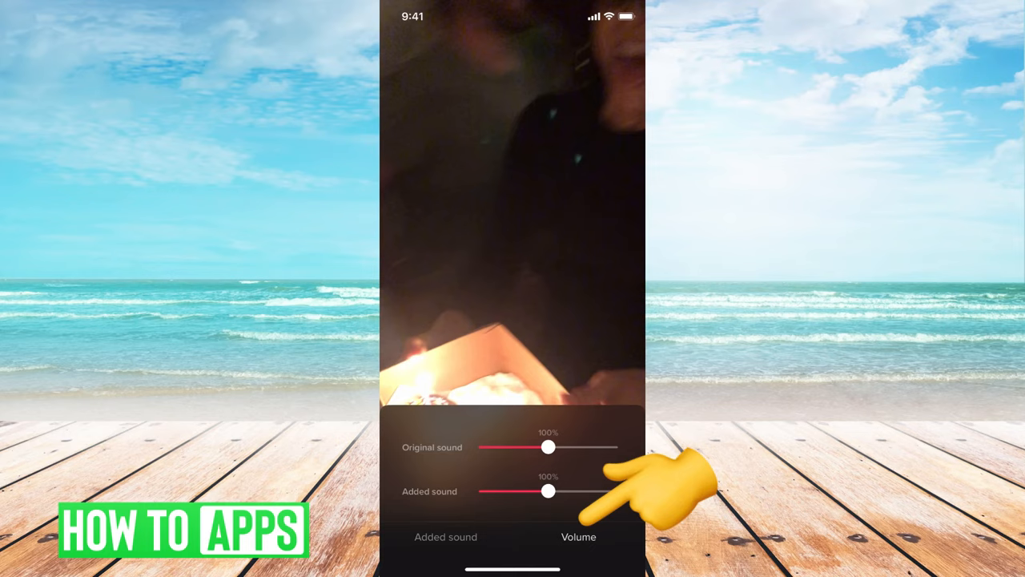
pyautogui.moveTo(548, 491); pyautogui.dragTo(484, 491)
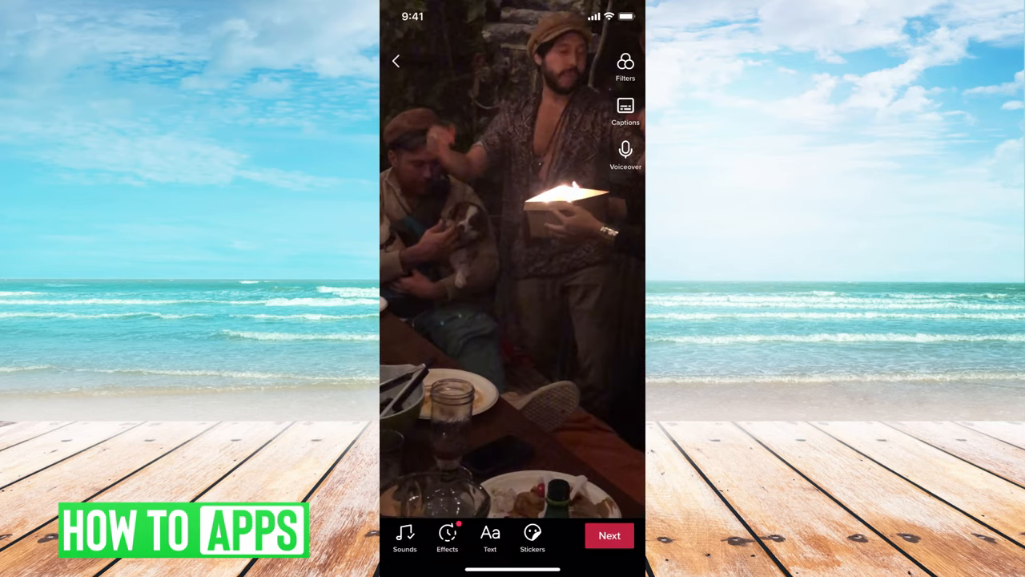
pyautogui.click(609, 535)
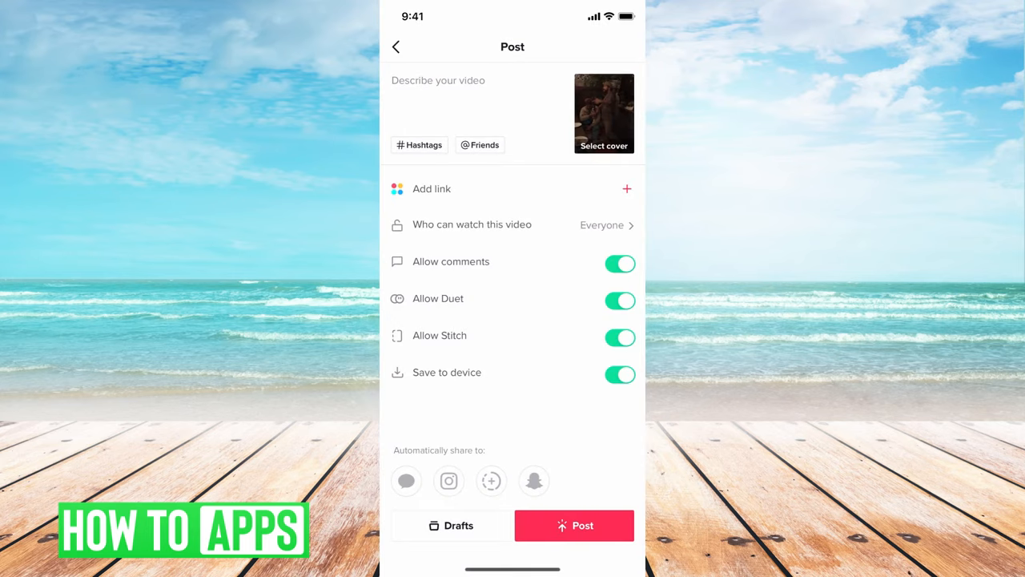